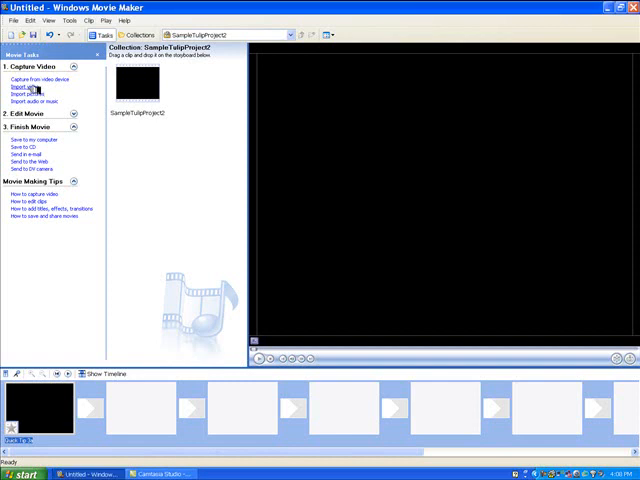
Open the Import File dialog from Import video under Capture Video
{"action": "left_click", "coordinate": [27, 88]}
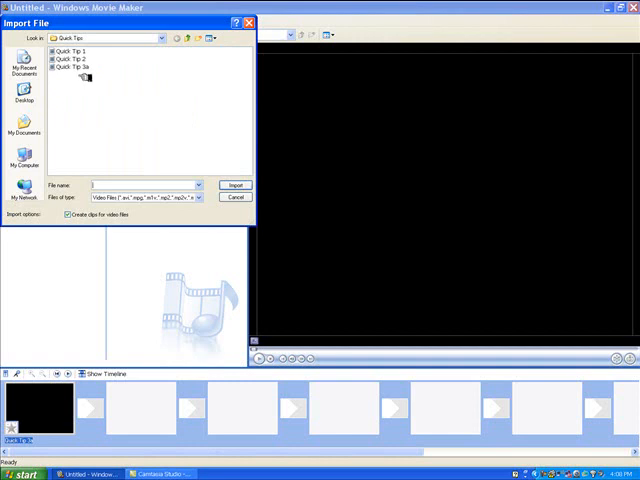
Select Quick Tip 1, then close the Import File dialog without importing anything
{"action": "left_click", "coordinate": [77, 49]}
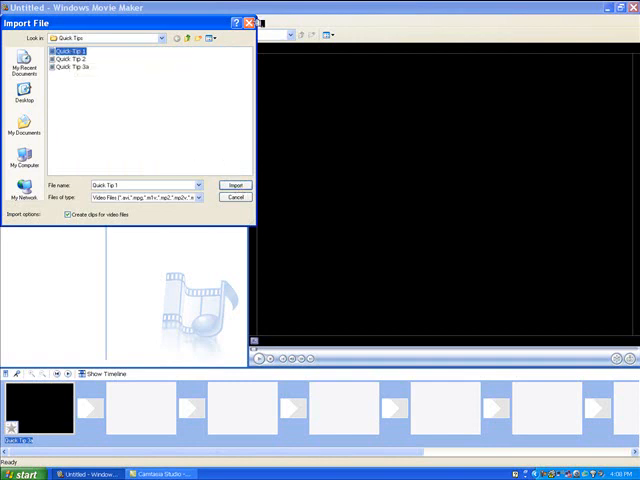
{"action": "left_click", "coordinate": [235, 185]}
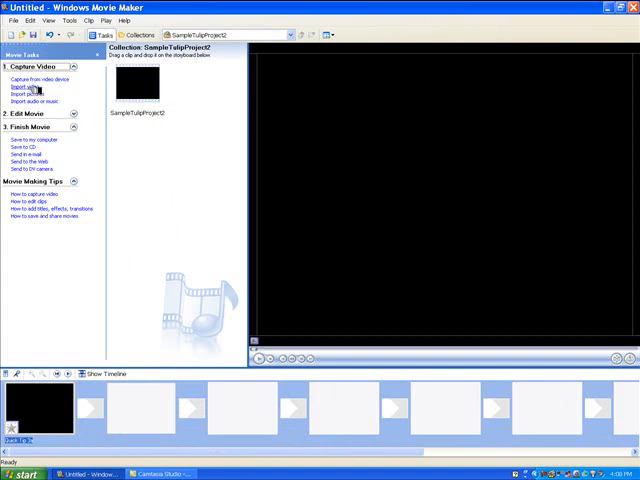
Click in the Movie Tasks pane near Import video, leaving the storyboard unchanged
{"action": "left_click", "coordinate": [25, 87]}
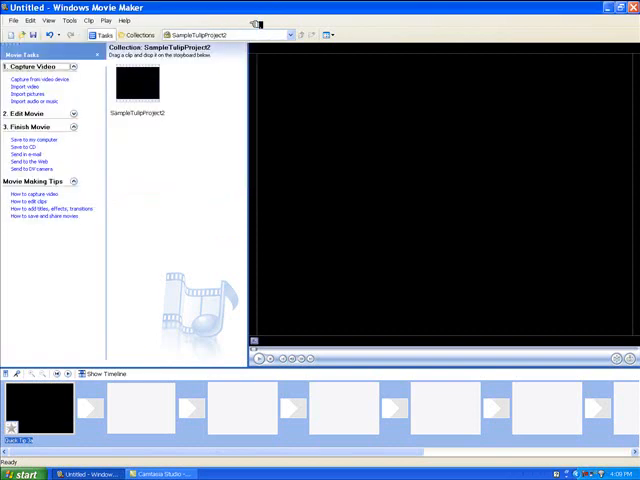
{"action": "mouse_move", "coordinate": [138, 85]}
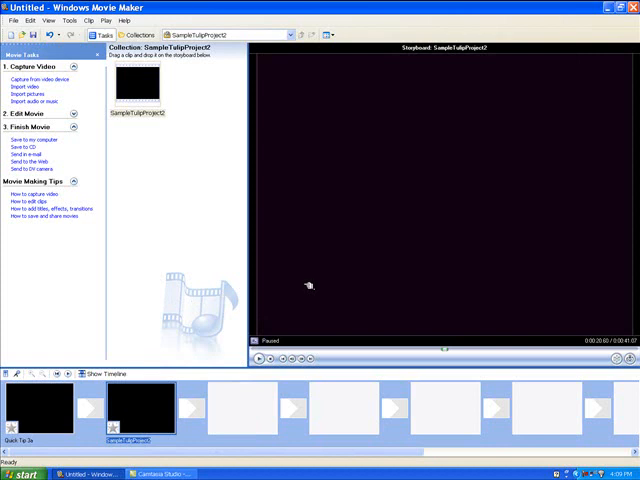
{"action": "mouse_move", "coordinate": [302, 291]}
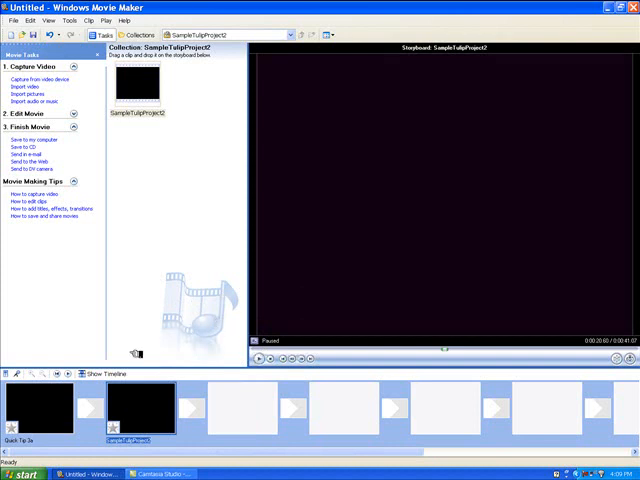
{"action": "mouse_move", "coordinate": [157, 340]}
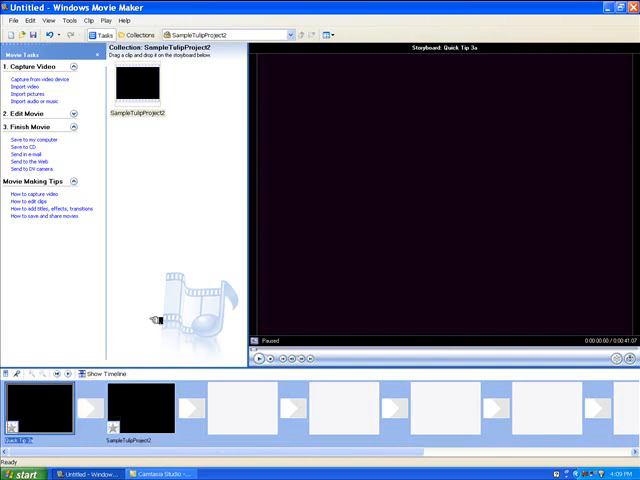
{"action": "mouse_move", "coordinate": [170, 280]}
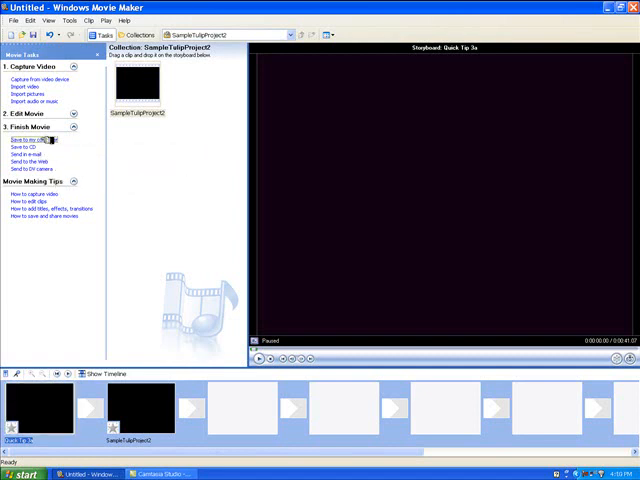
Launch the Save Movie Wizard, keeping the name 'Movie' in My Videos, and advance to quality settings
{"action": "left_click", "coordinate": [30, 140]}
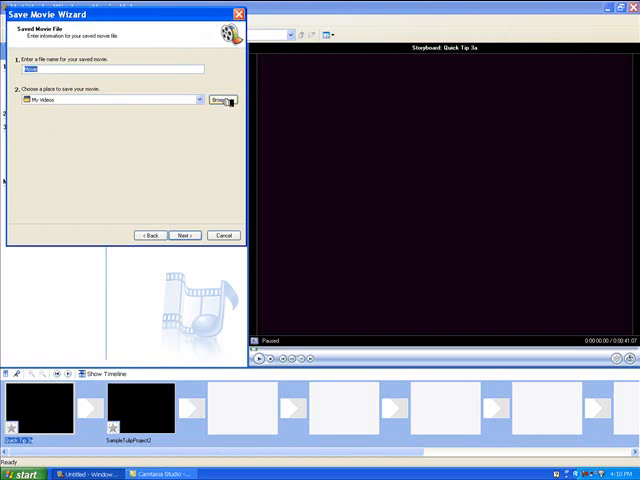
{"action": "left_click", "coordinate": [224, 99]}
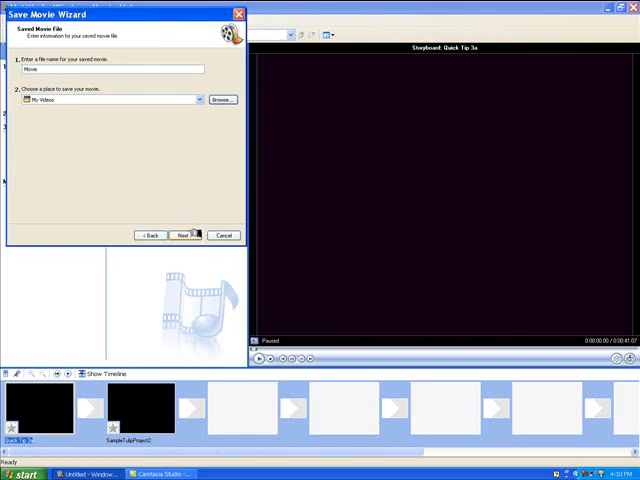
{"action": "left_click", "coordinate": [184, 235]}
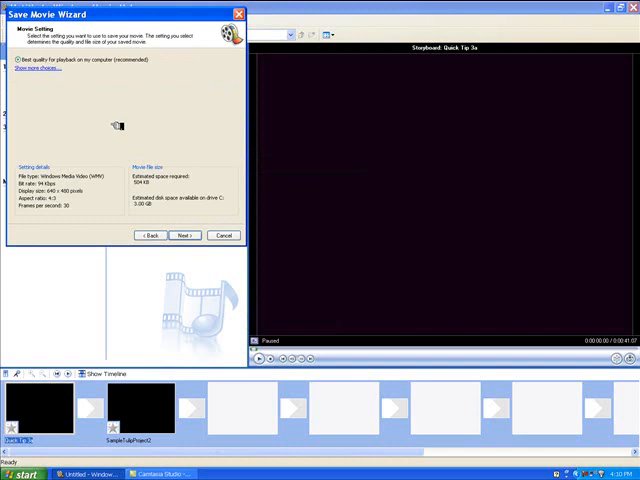
{"action": "mouse_move", "coordinate": [208, 137]}
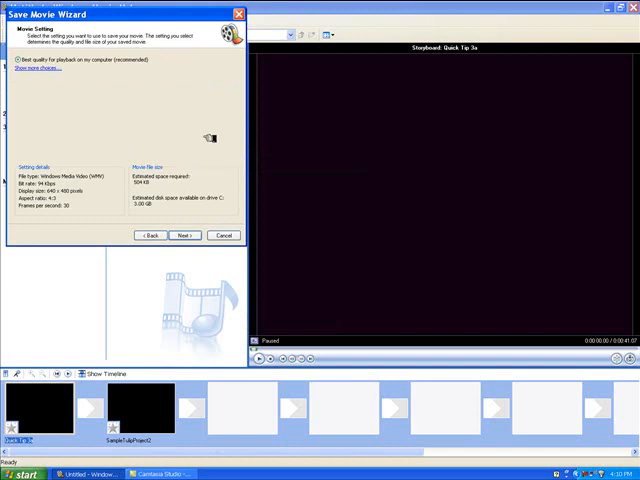